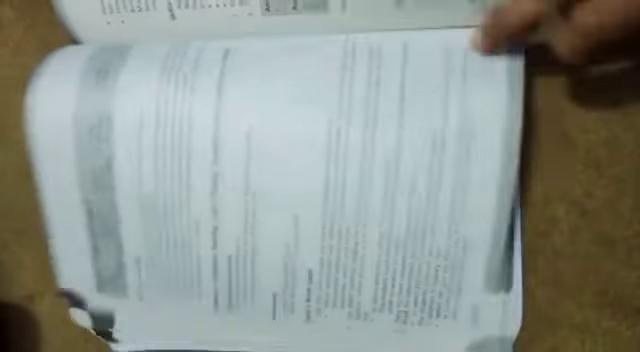
{"action": "left_click_drag", "start_coordinate": [480, 40], "coordinate": [300, 200]}
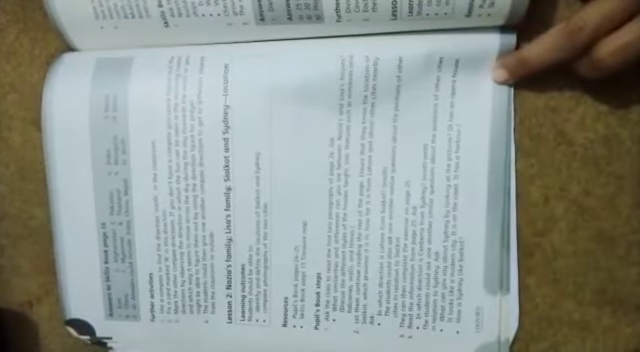